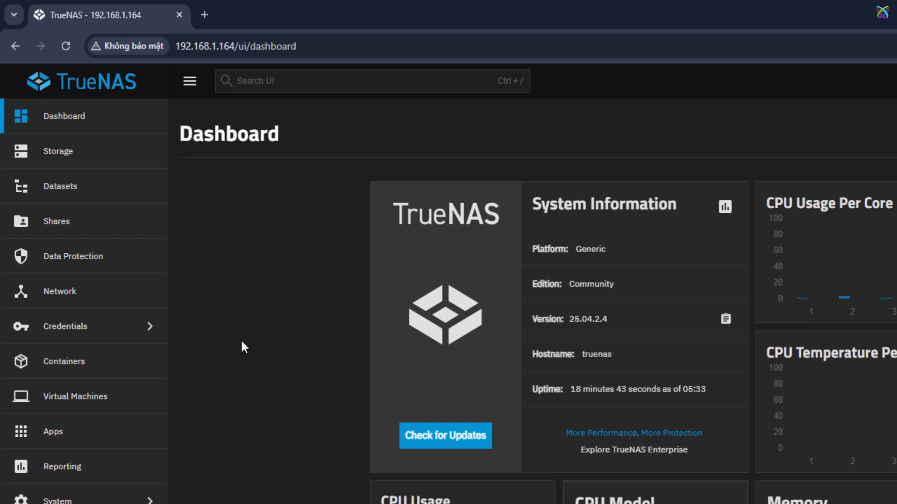
pyautogui.moveTo(150, 281)
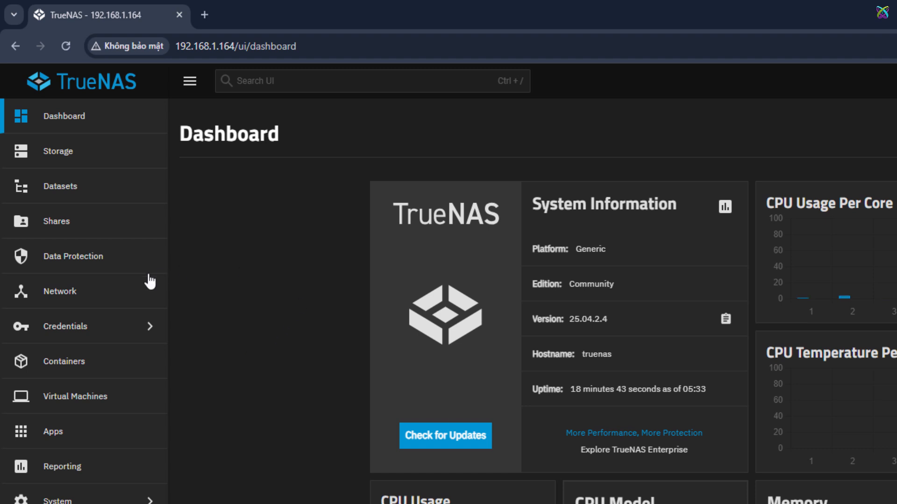
pyautogui.moveTo(98, 291)
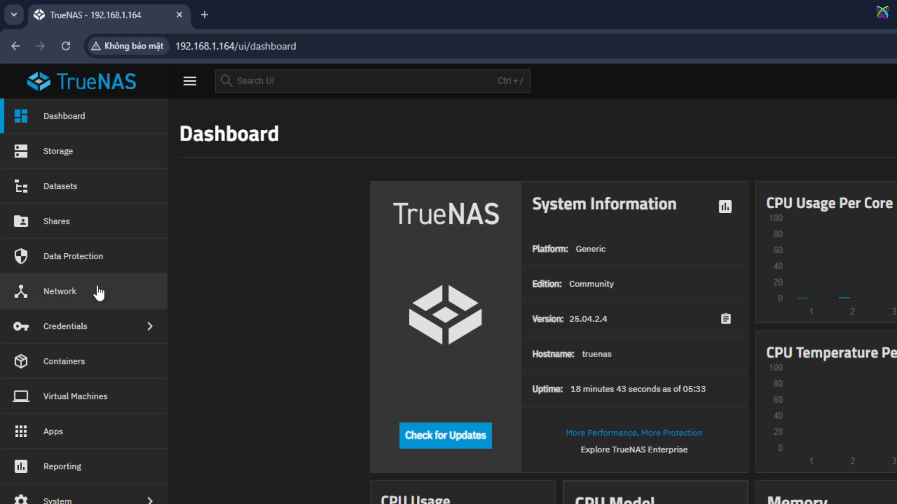
# - Open the Network page to view eth0, nameservers 8.8.8.8/8.8.4.4 and the 192.168.1.1 route
pyautogui.click(59, 291)
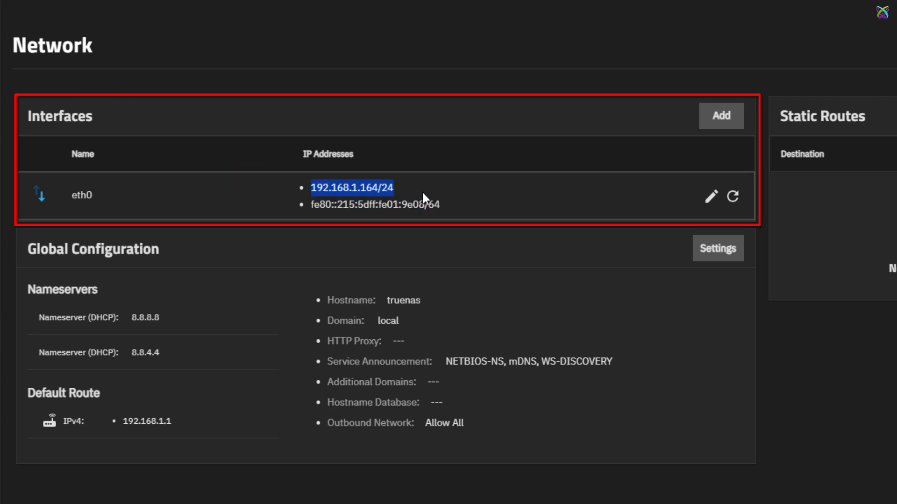
pyautogui.moveTo(31, 286)
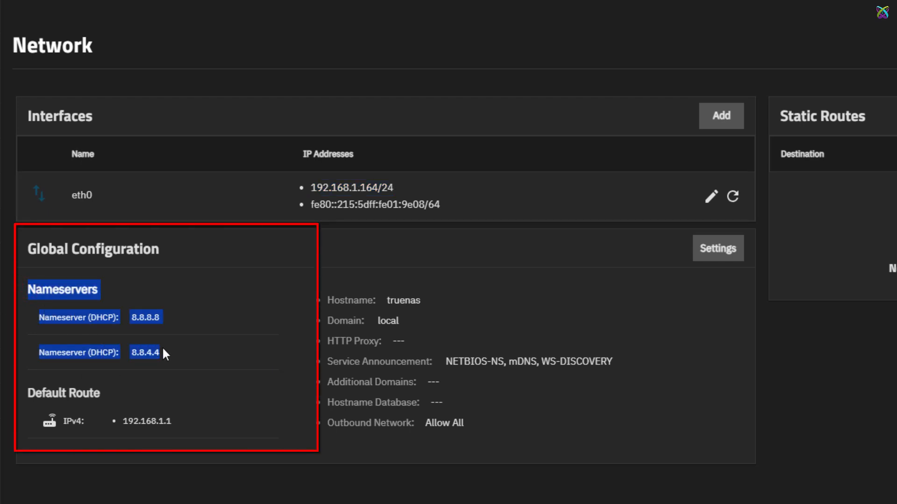
pyautogui.moveTo(32, 389)
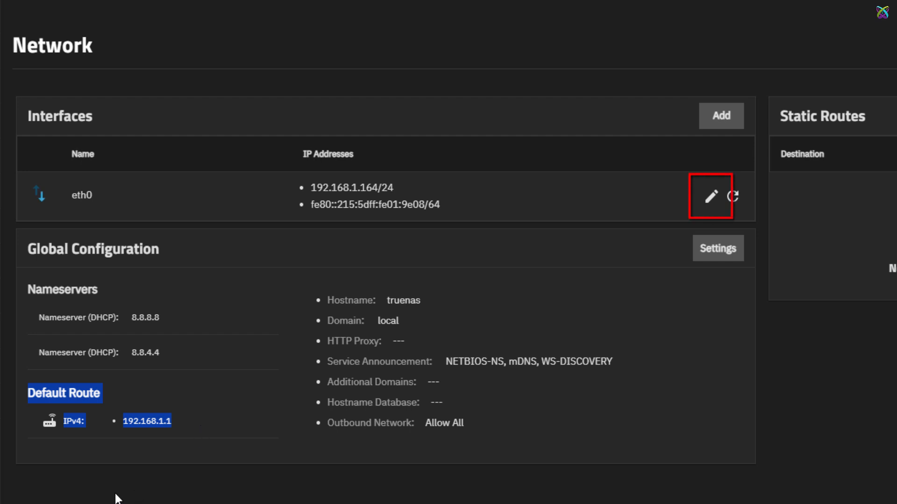
pyautogui.moveTo(710, 196)
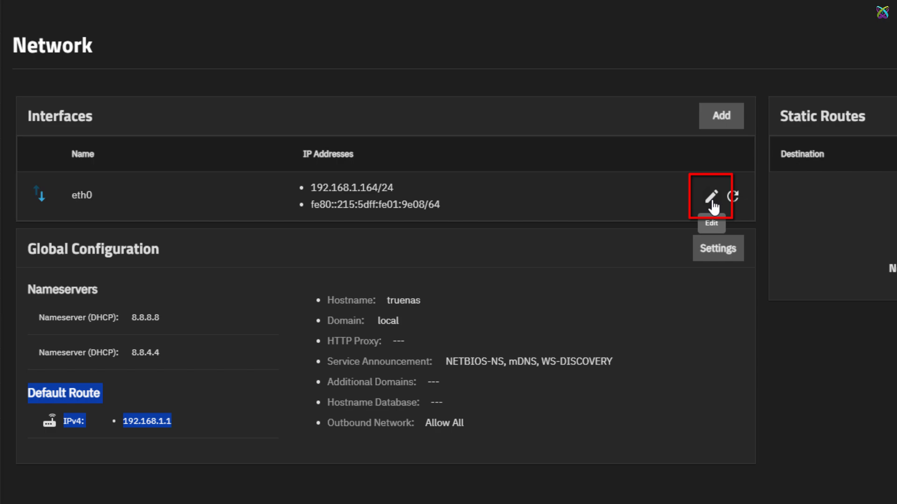
# - Edit the eth0 interface and turn off DHCP
pyautogui.click(711, 196)
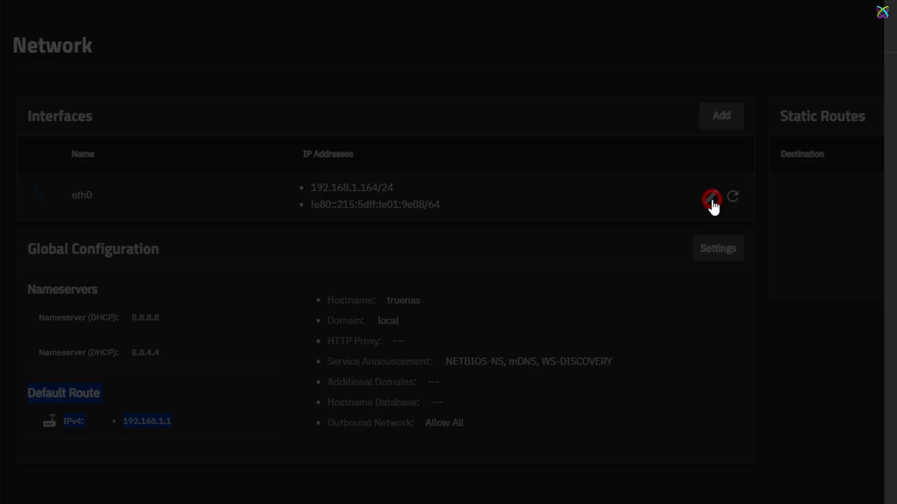
pyautogui.click(712, 196)
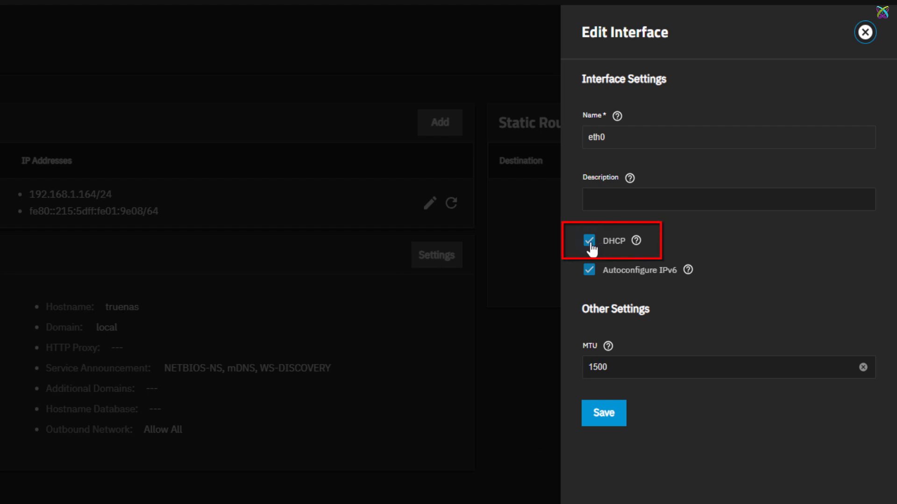
pyautogui.click(588, 240)
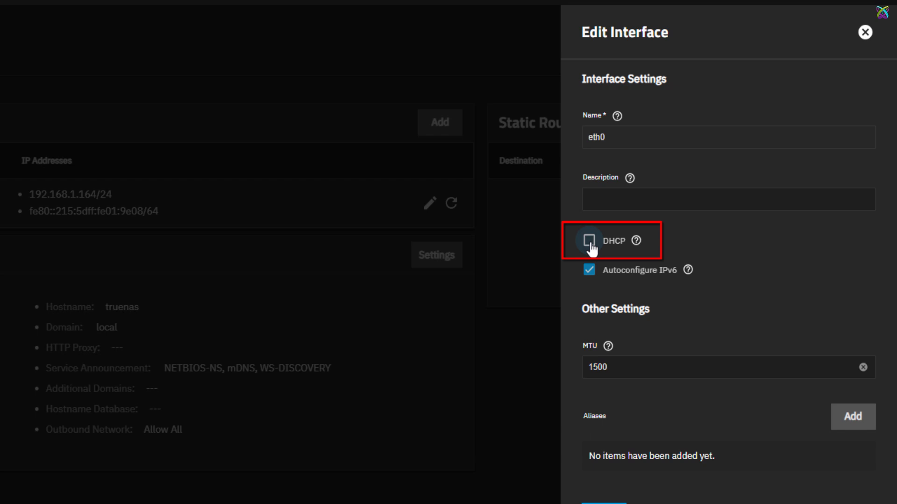
pyautogui.click(589, 239)
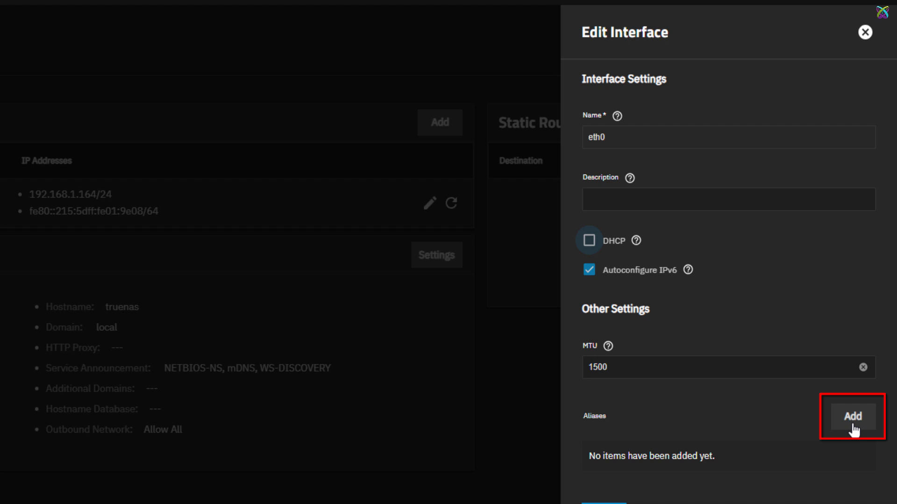
# - Add a static alias 192.168.1.25 with a /24 netmask to eth0
pyautogui.click(853, 416)
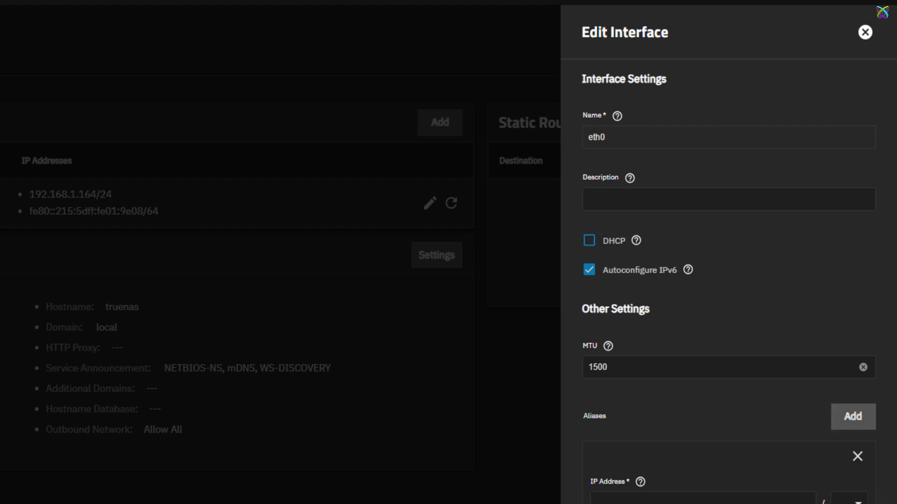
pyautogui.scroll(-3)
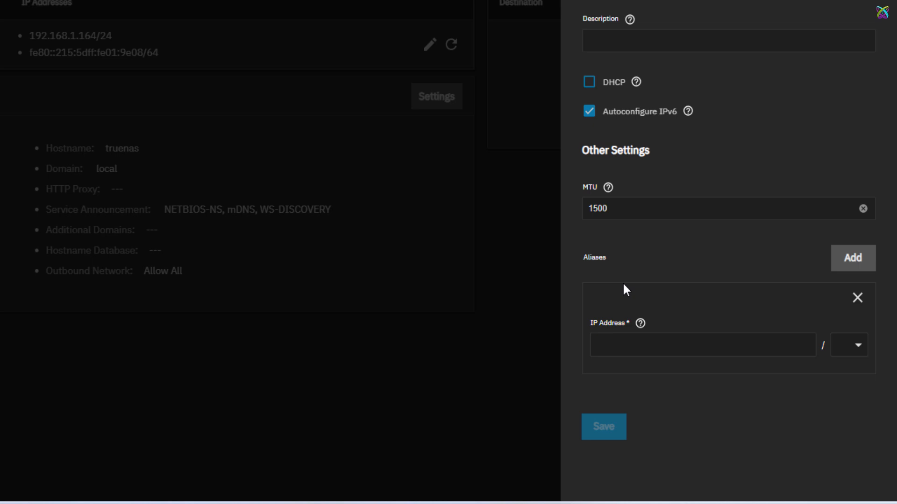
pyautogui.click(702, 344)
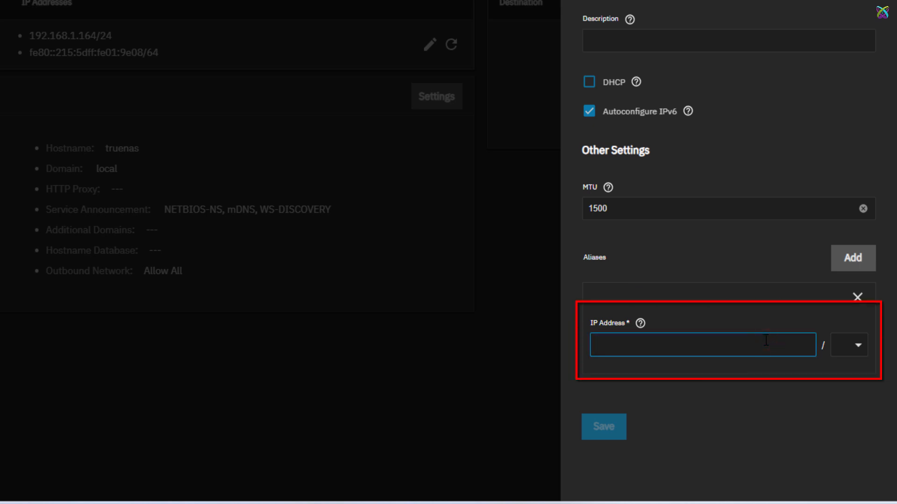
pyautogui.write('192.168.1.25')
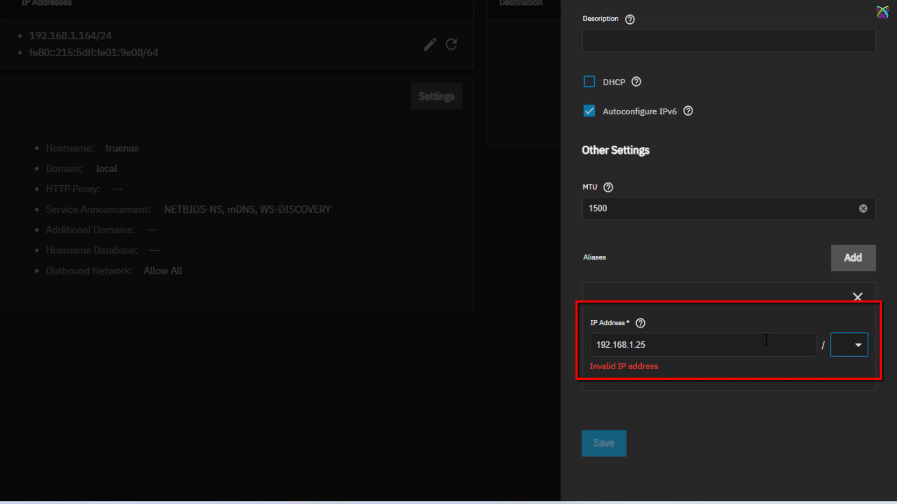
pyautogui.click(848, 345)
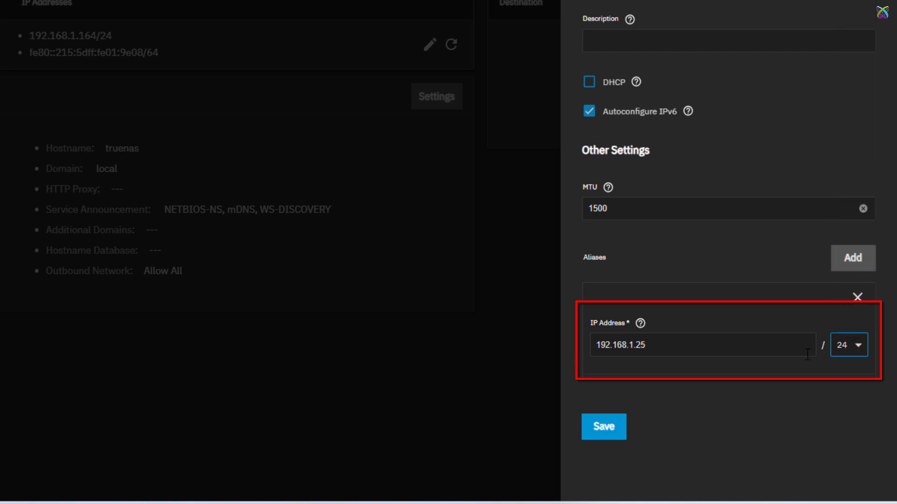
pyautogui.moveTo(802, 377)
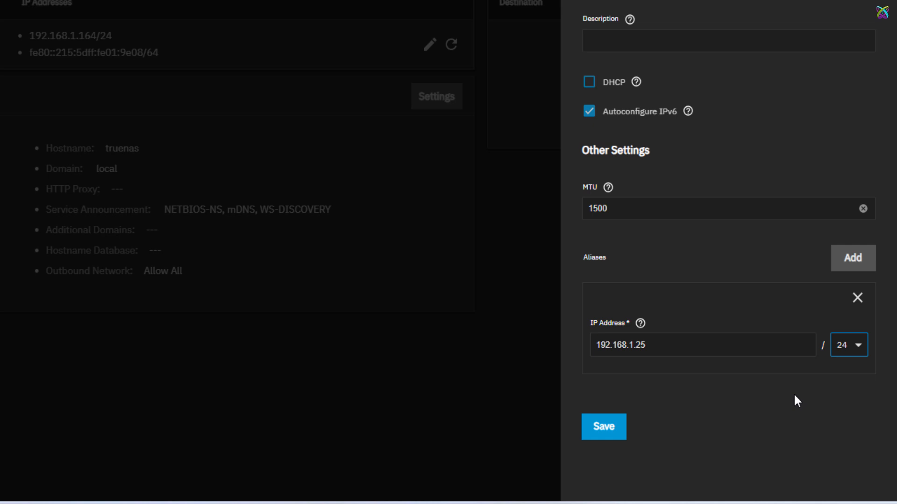
pyautogui.click(603, 426)
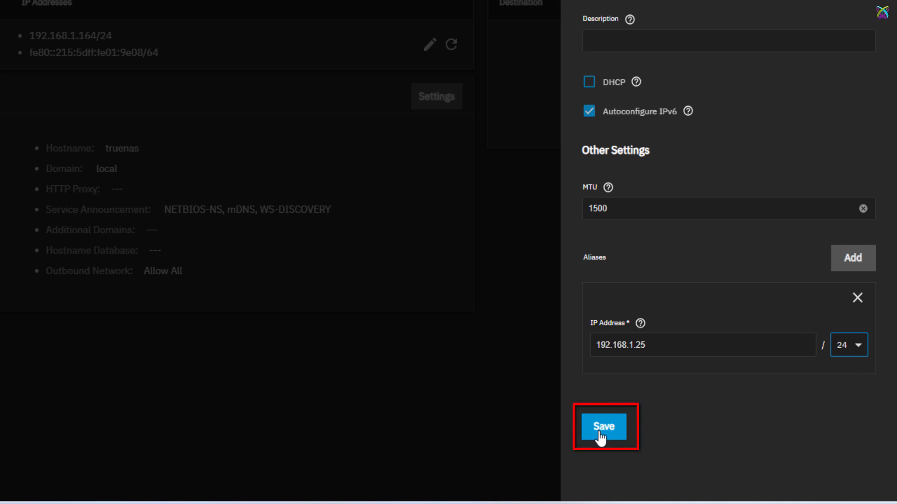
# - Save the eth0 changes and skip registering a new default gateway
pyautogui.click(602, 427)
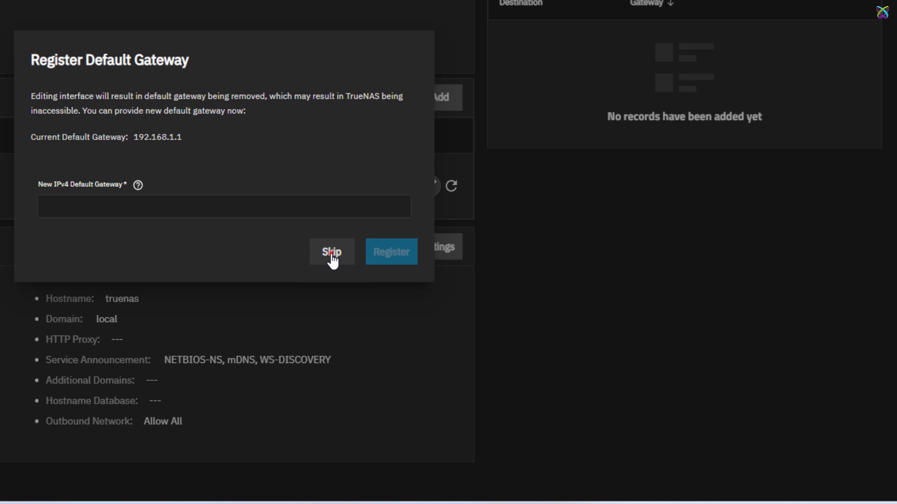
pyautogui.click(331, 252)
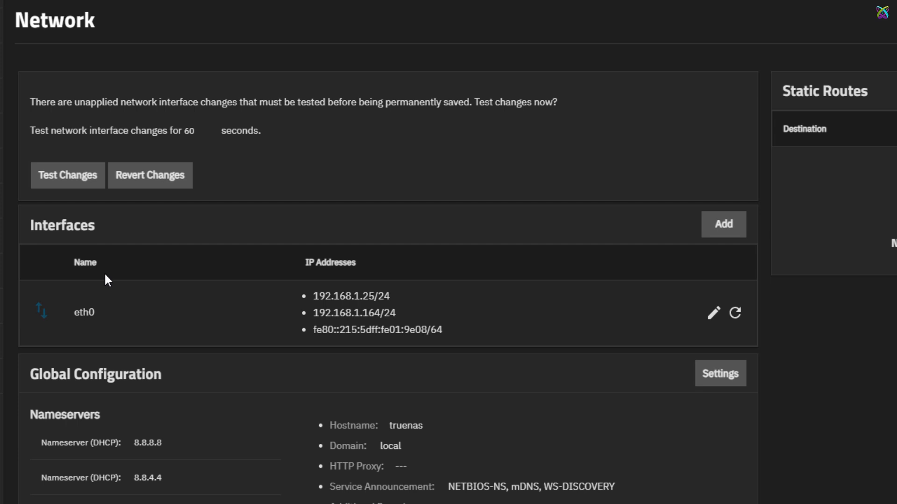
# - Confirm the connectivity warning and launch testing of the pending eth0 changes
pyautogui.moveTo(30, 130); pyautogui.dragTo(261, 131)
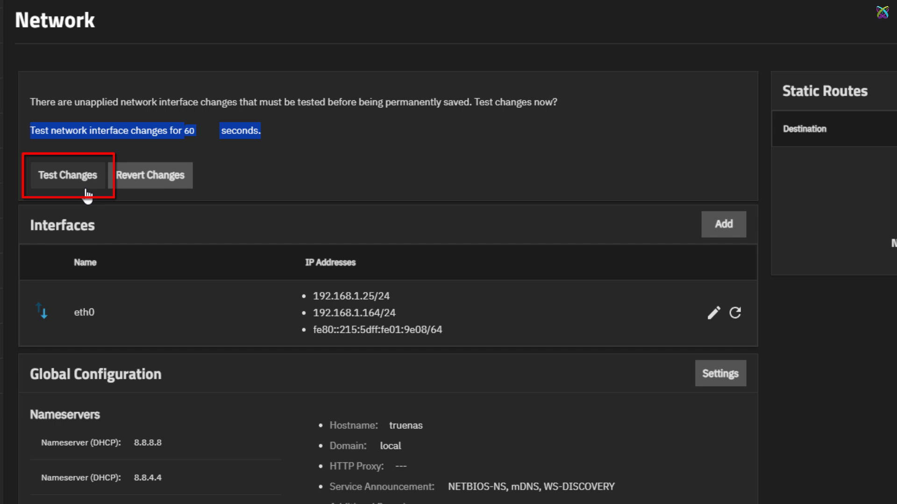
pyautogui.click(66, 175)
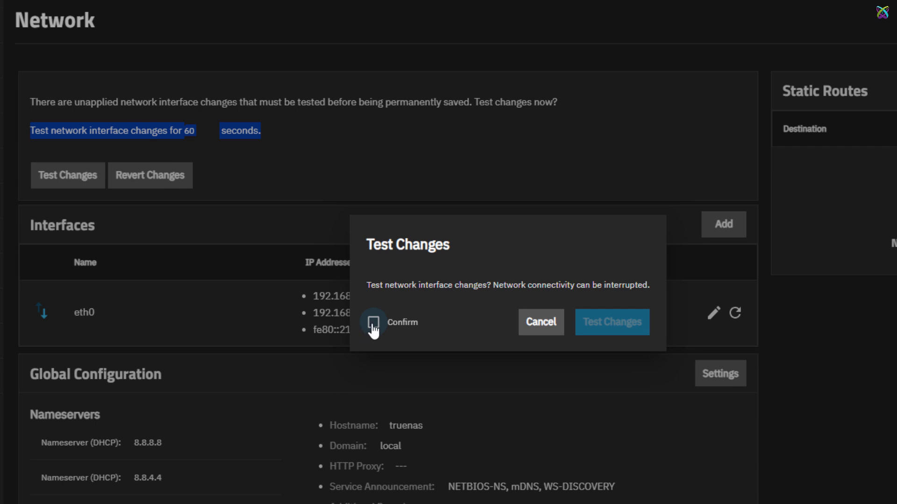
pyautogui.click(373, 322)
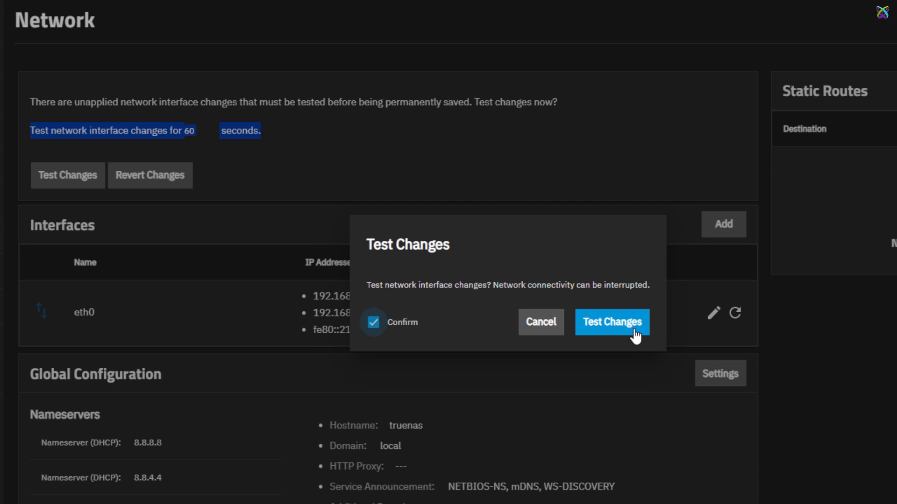
pyautogui.click(611, 321)
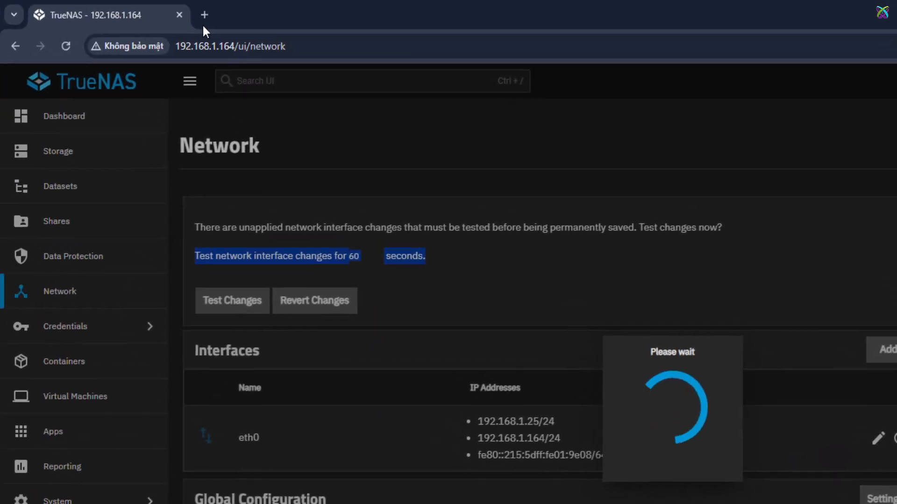
pyautogui.moveTo(205, 15)
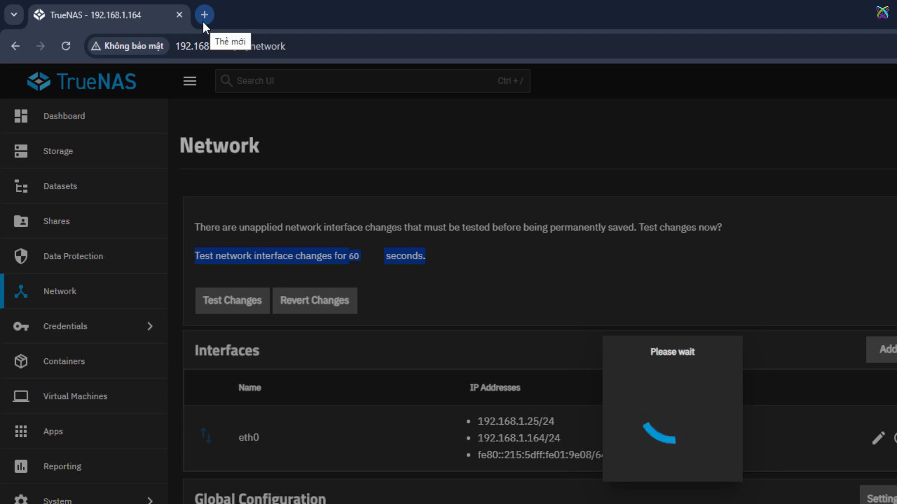
# - Load the TrueNAS interface at 192.168.1.25 in a new Chrome tab
pyautogui.click(204, 15)
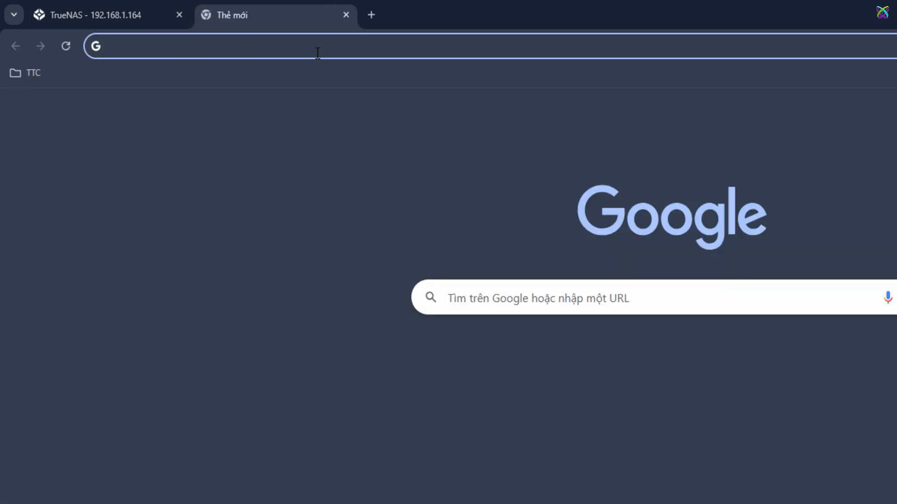
pyautogui.write('192.168.1.25')
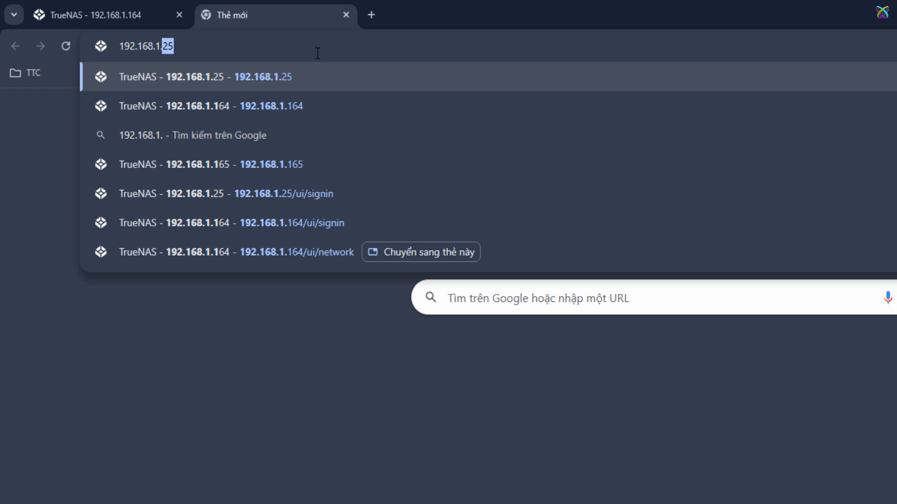
pyautogui.write('25')
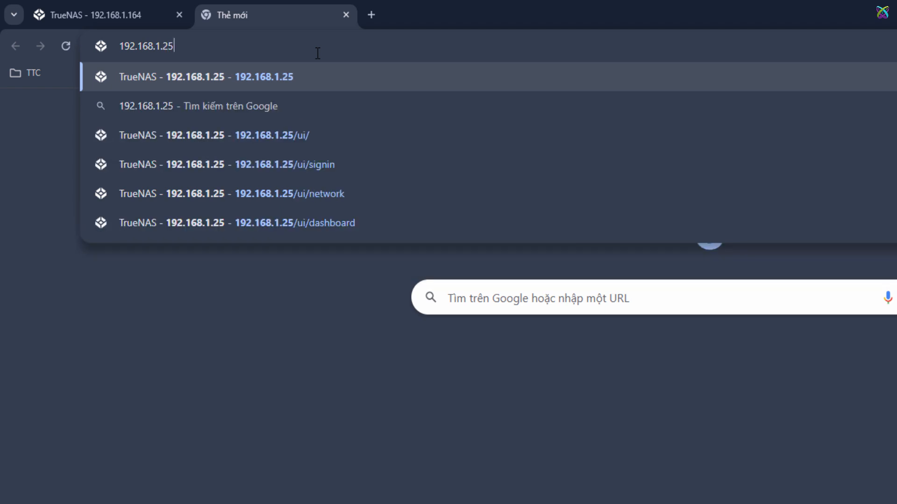
pyautogui.click(294, 223)
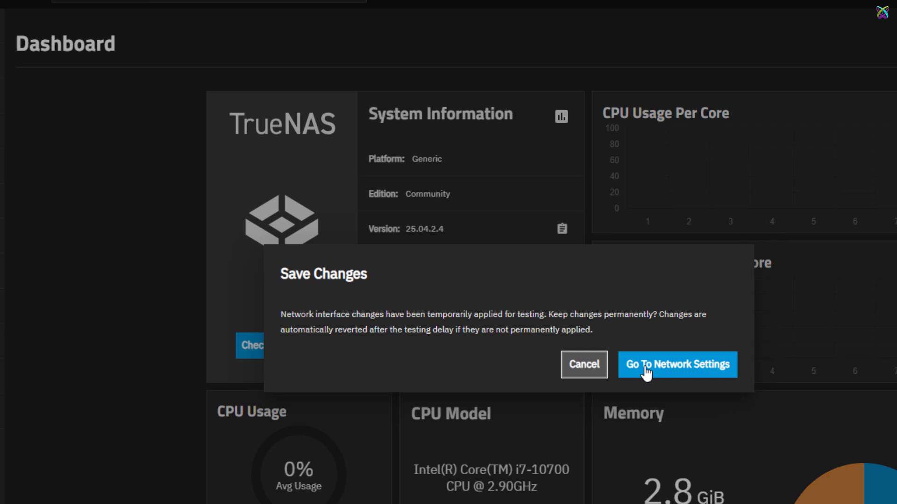
# - From Network settings, save and confirm the tested eth0 changes as permanent
pyautogui.click(677, 365)
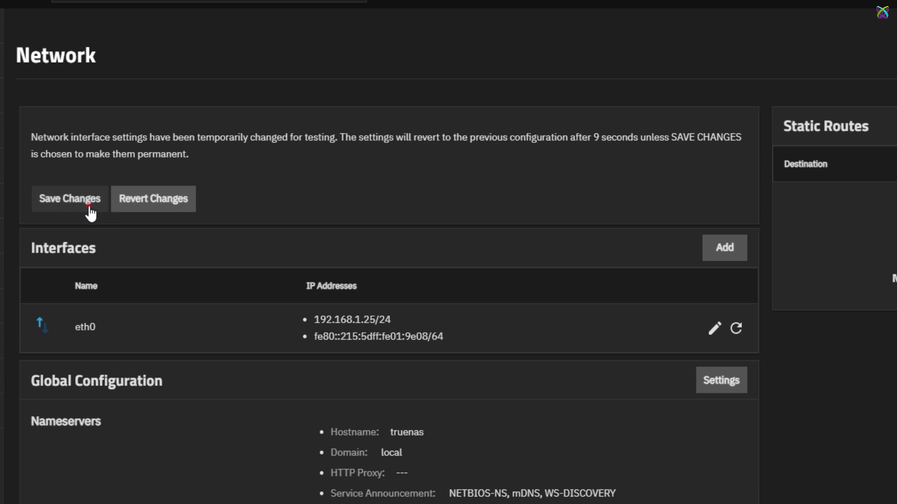
pyautogui.click(69, 199)
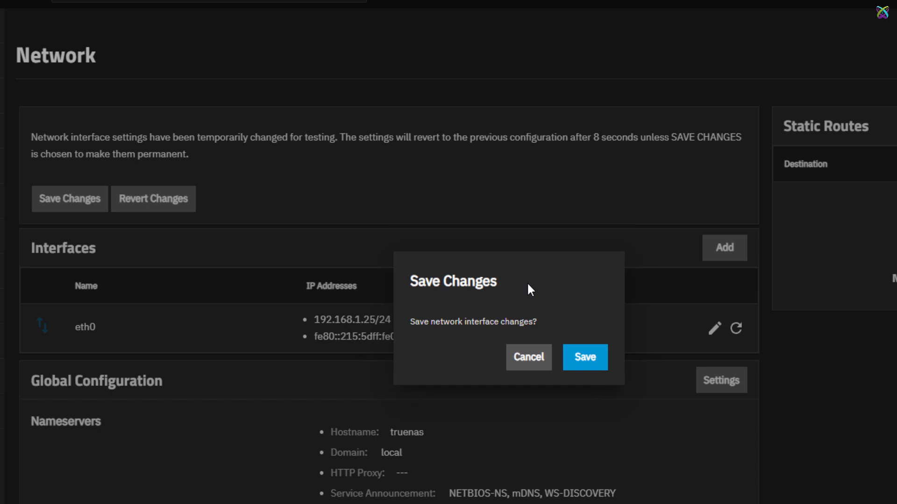
pyautogui.click(584, 358)
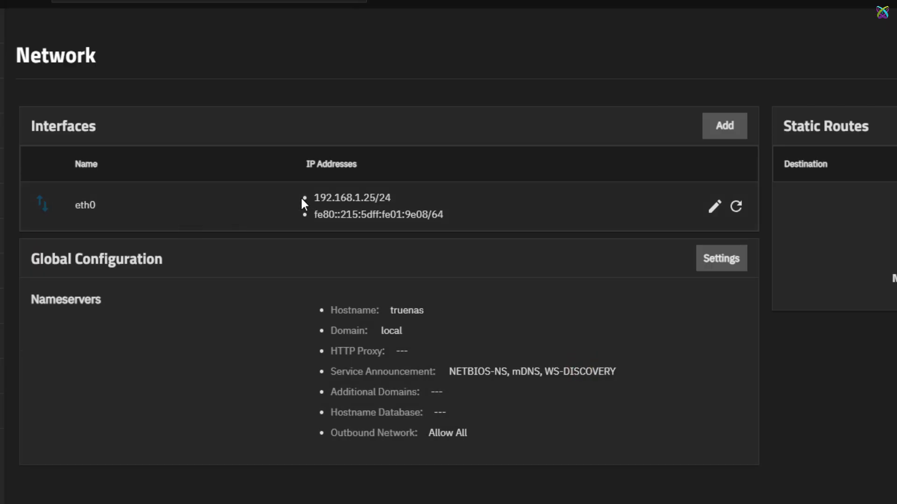
pyautogui.doubleClick(351, 198)
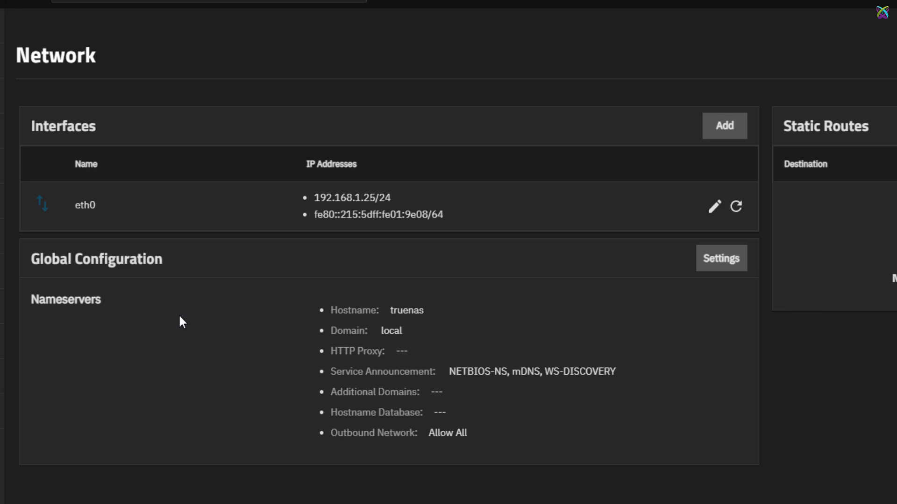
pyautogui.moveTo(35, 302)
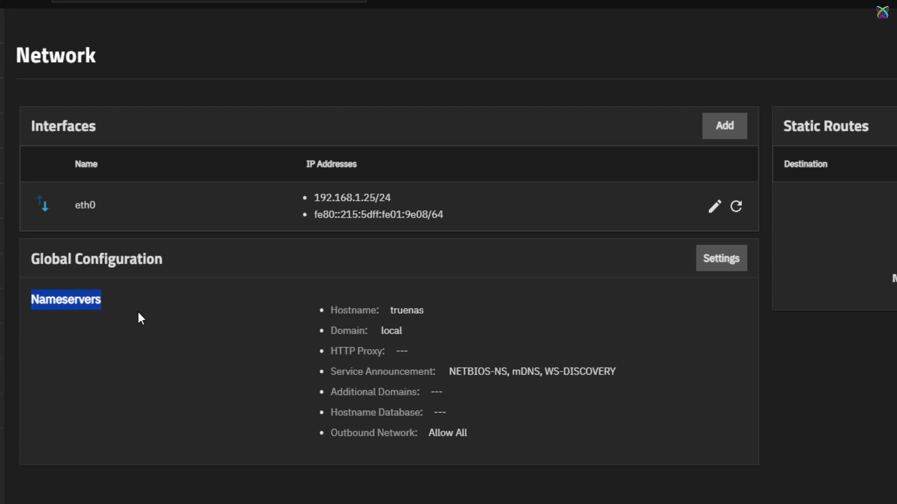
pyautogui.moveTo(722, 258)
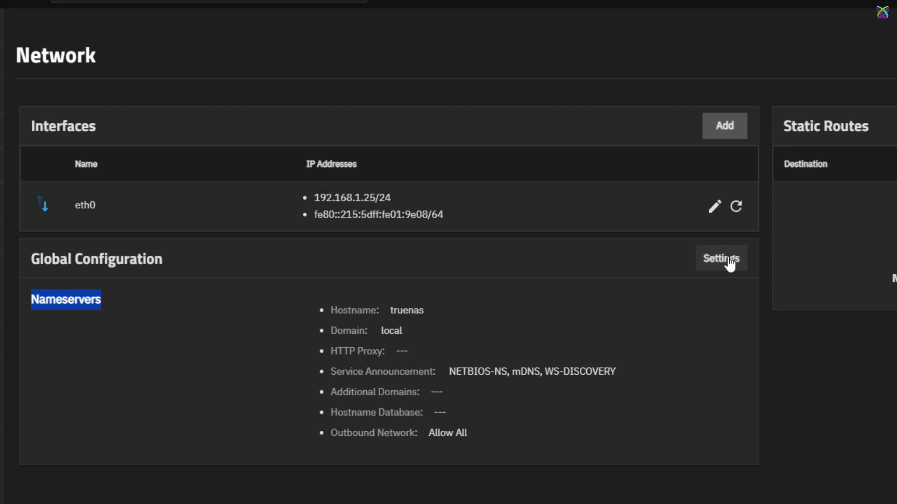
# - Save Global Configuration with nameservers 8.8.8.8, 8.8.4.4 and gateway 192.168.1.1
pyautogui.click(719, 258)
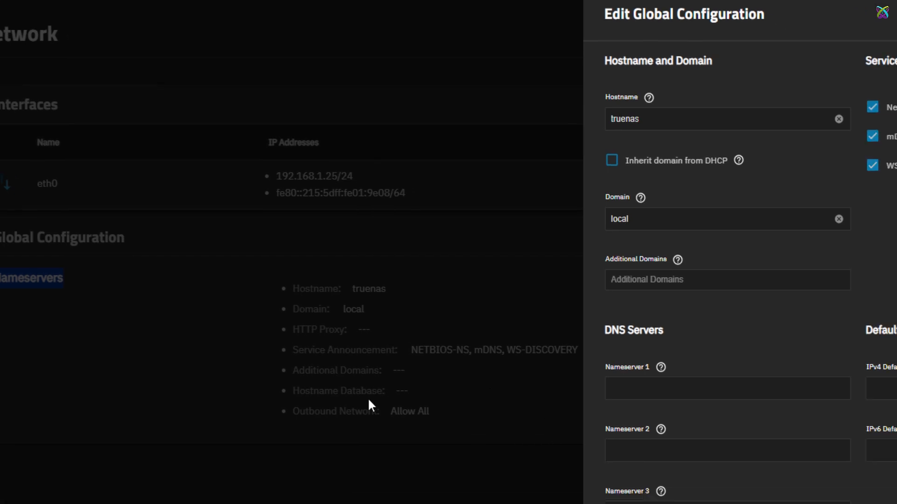
pyautogui.scroll(-3)
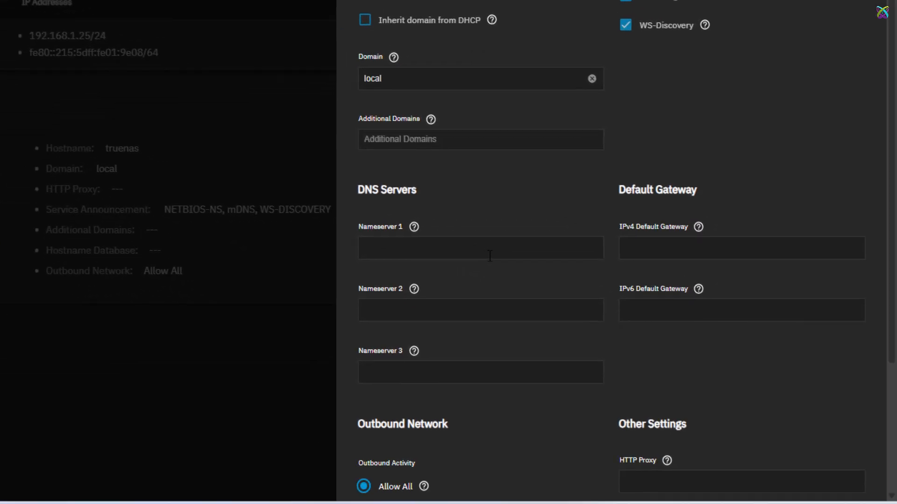
pyautogui.click(480, 248)
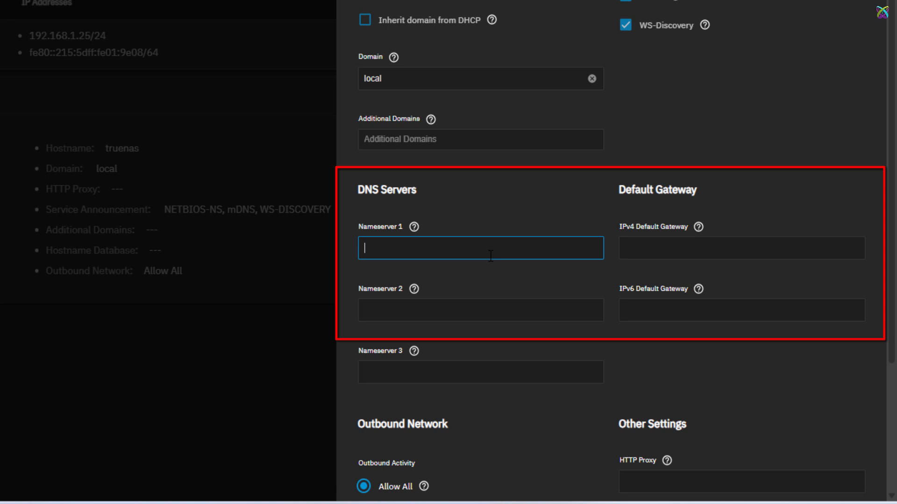
pyautogui.write('8.8.8.8')
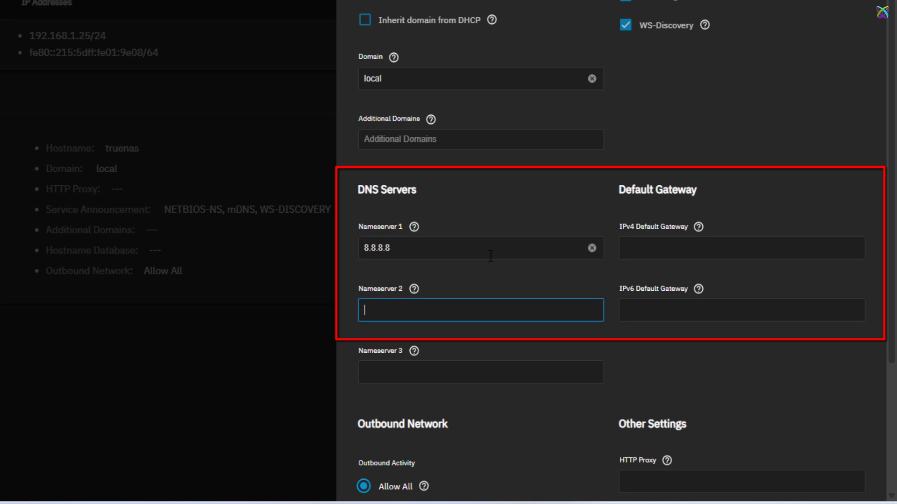
pyautogui.write('8.8.4.4')
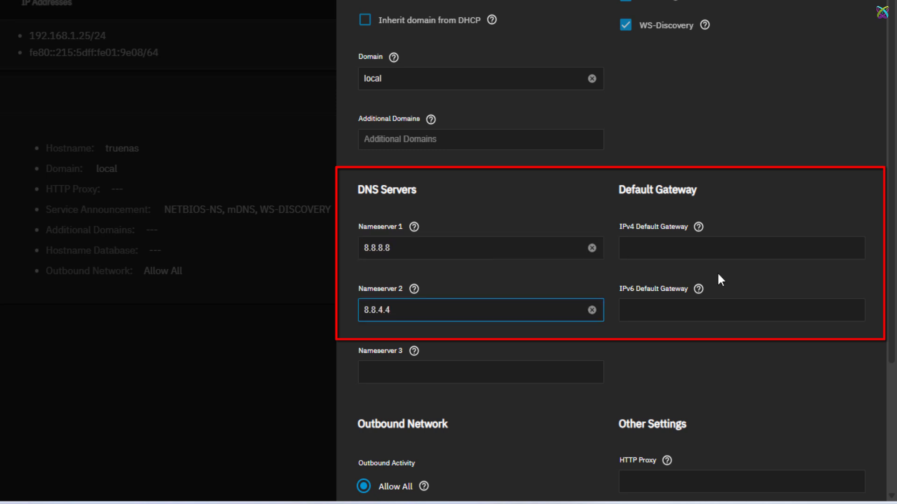
pyautogui.write('192.168.1.1')
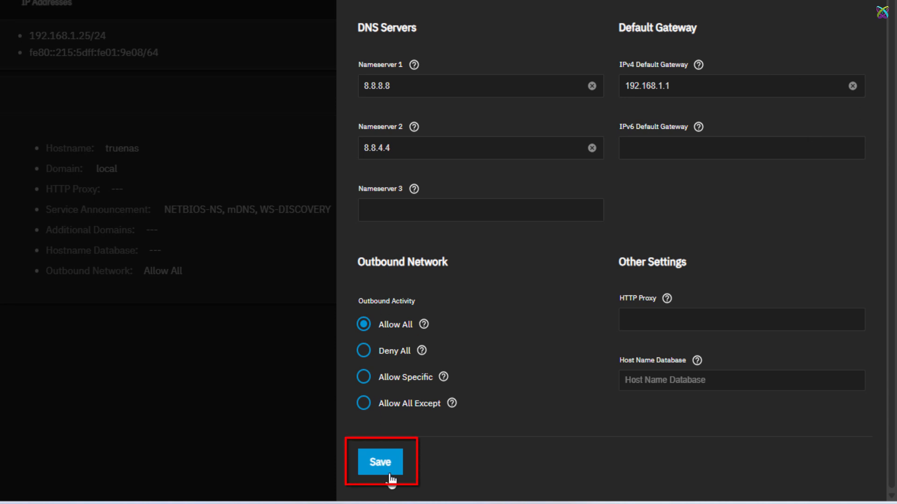
pyautogui.click(380, 462)
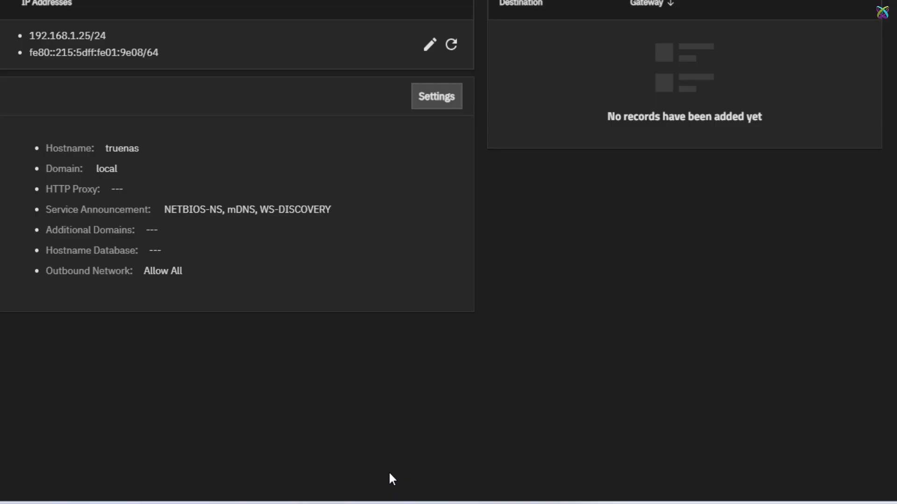